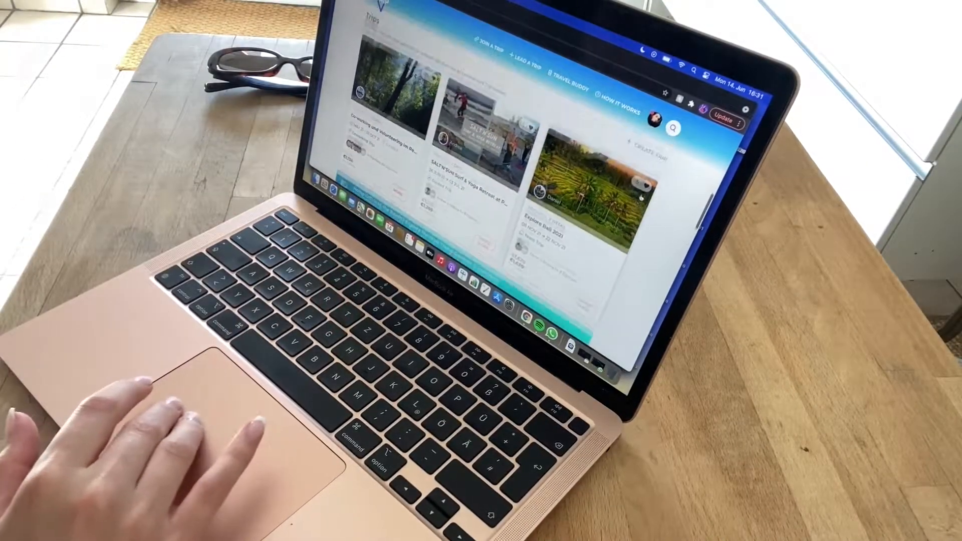
# Scroll through the English-translated description of the Lebanon CoWorking with Locals trip.
pyautogui.scroll(3)
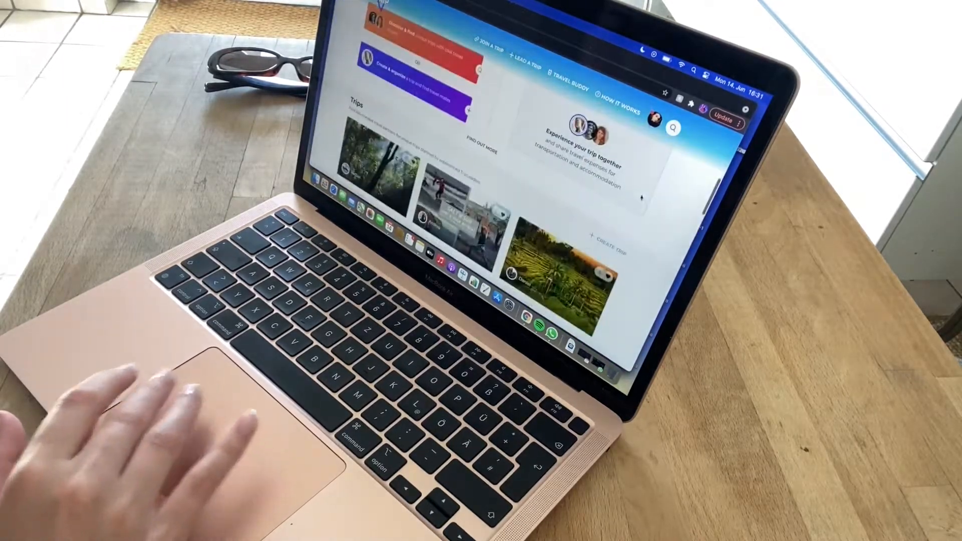
pyautogui.scroll(-3)
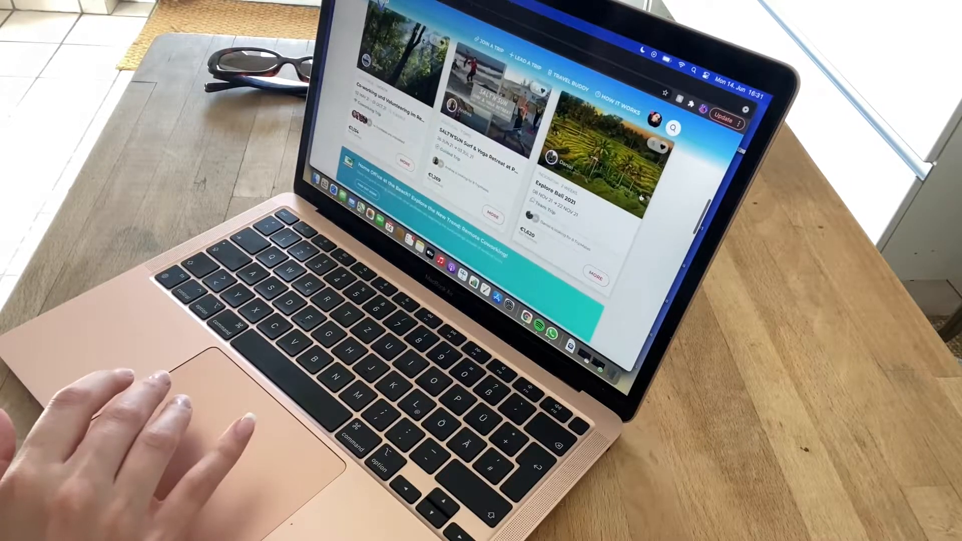
pyautogui.scroll(-3)
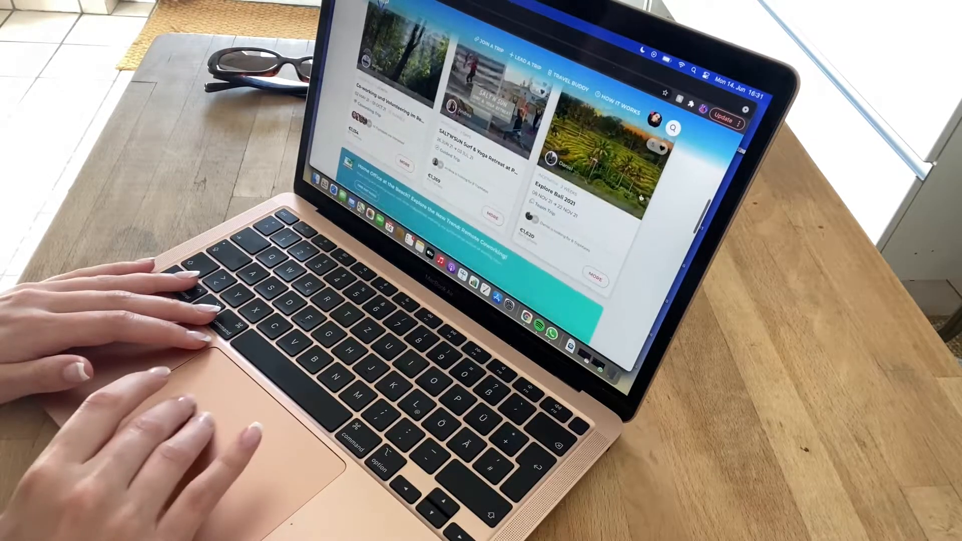
pyautogui.scroll(-3)
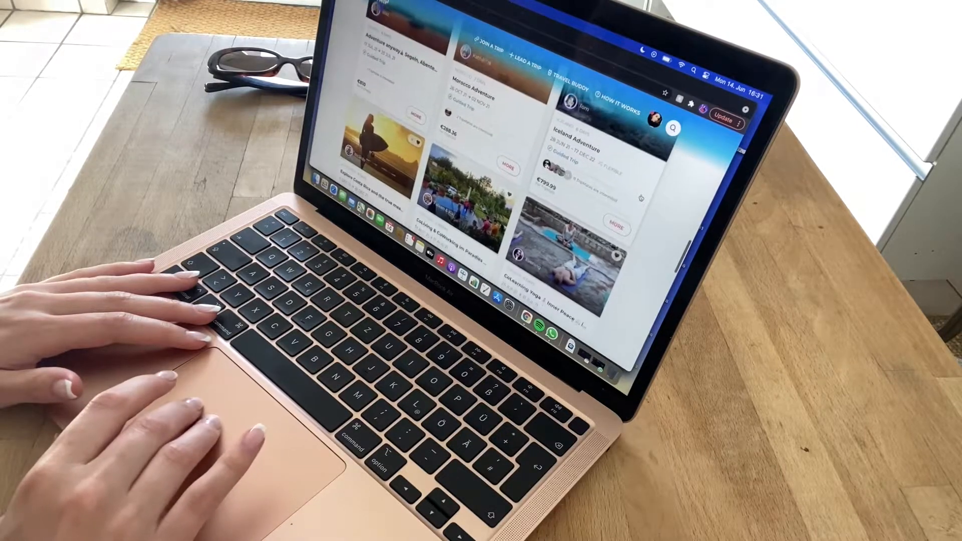
pyautogui.scroll(-3)
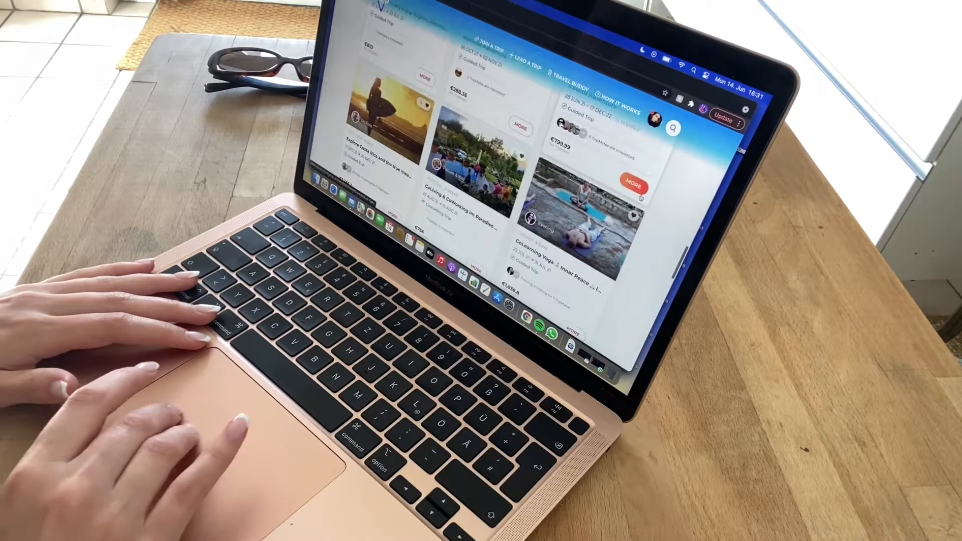
pyautogui.scroll(-3)
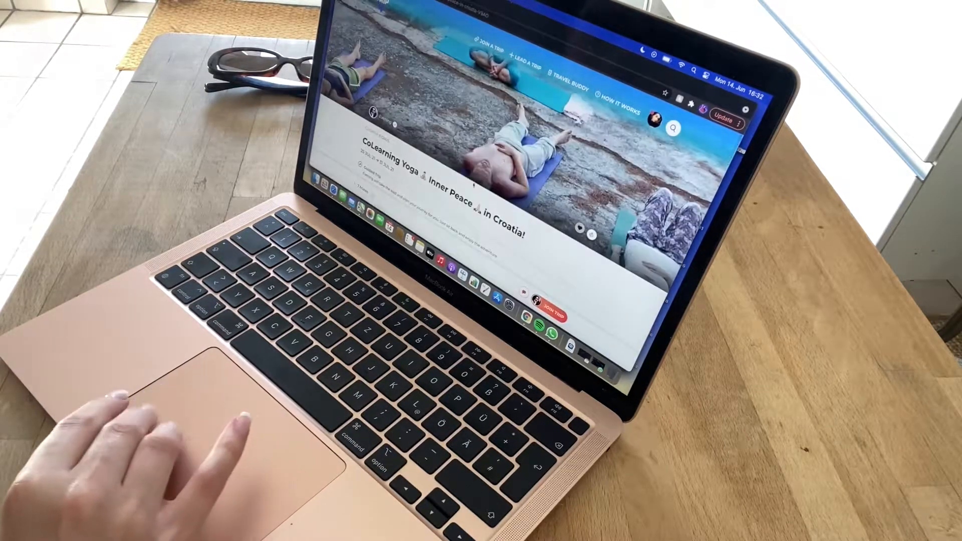
pyautogui.scroll(-3)
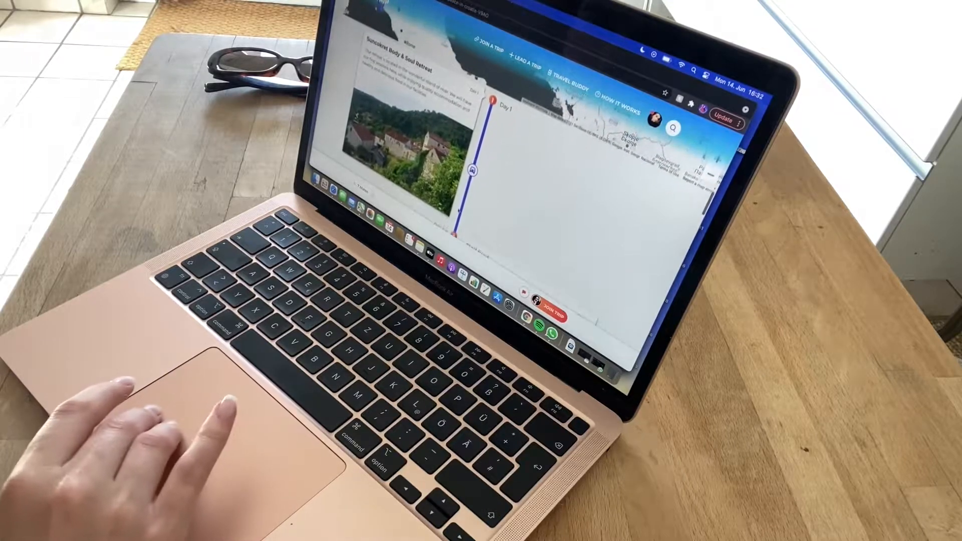
pyautogui.scroll(-3)
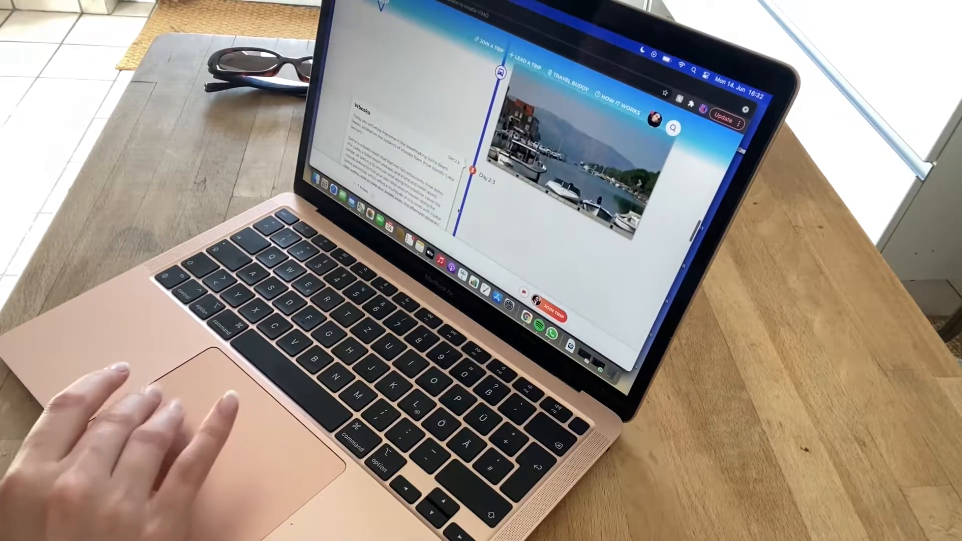
pyautogui.scroll(-3)
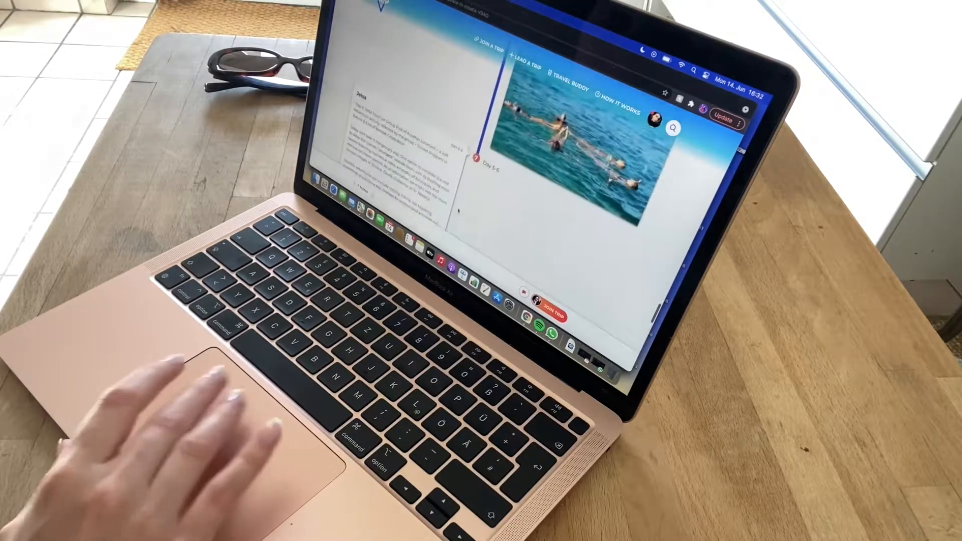
pyautogui.scroll(-3)
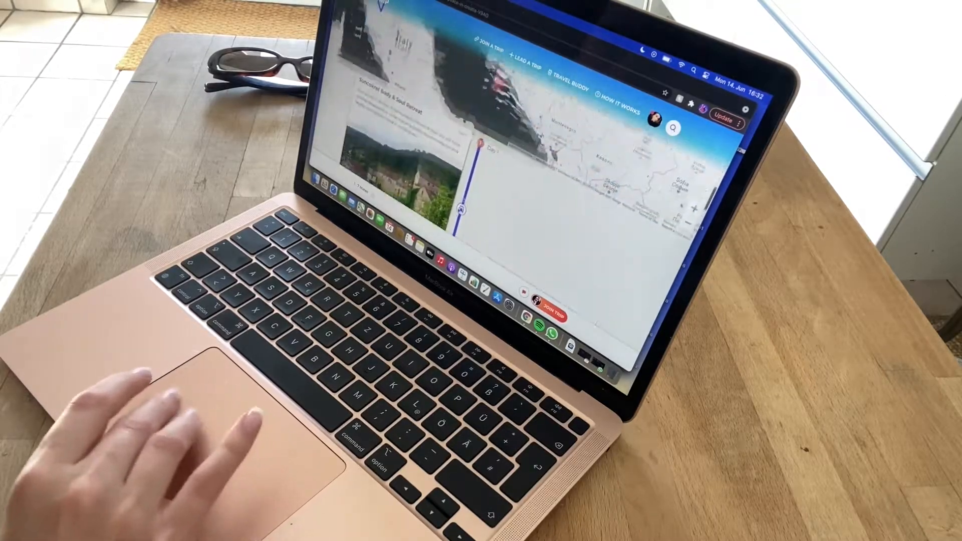
pyautogui.scroll(-3)
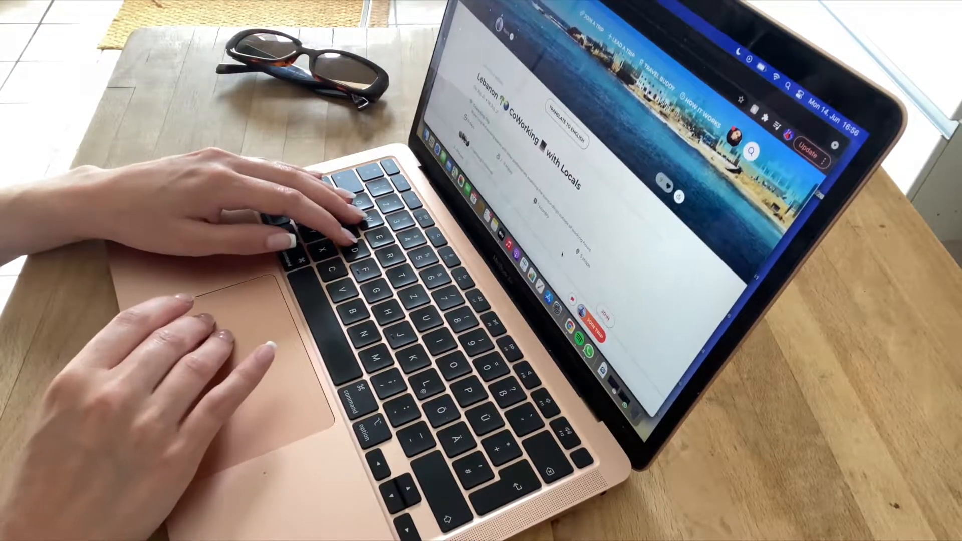
pyautogui.scroll(-3)
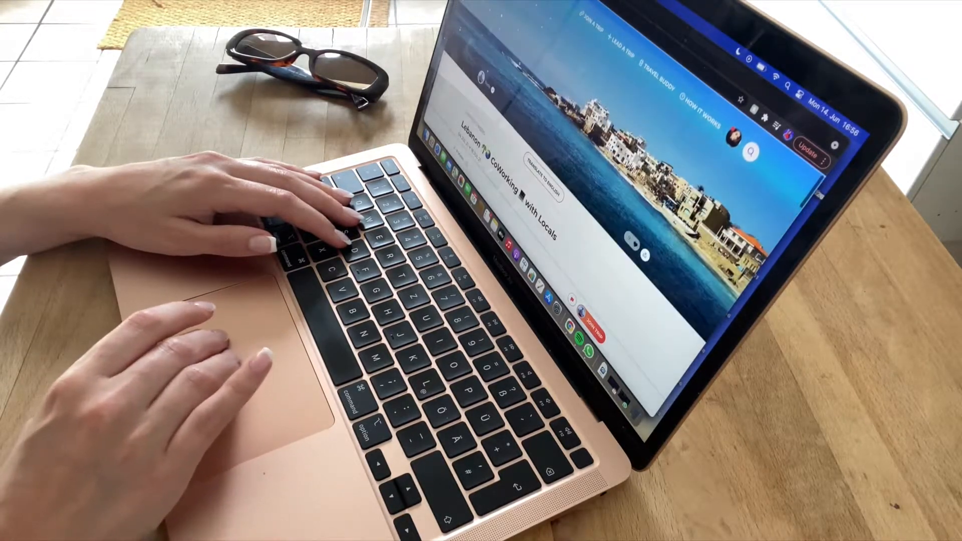
pyautogui.scroll(-3)
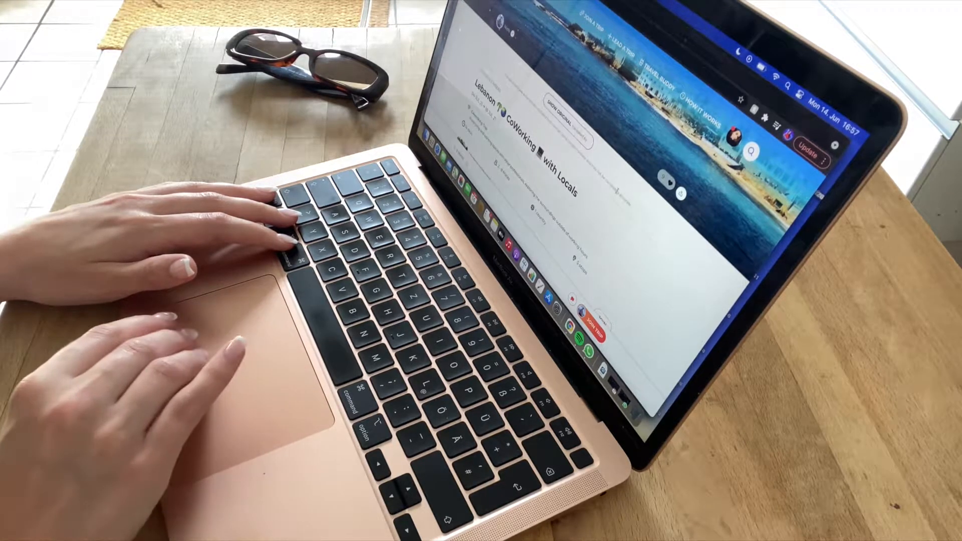
pyautogui.scroll(-3)
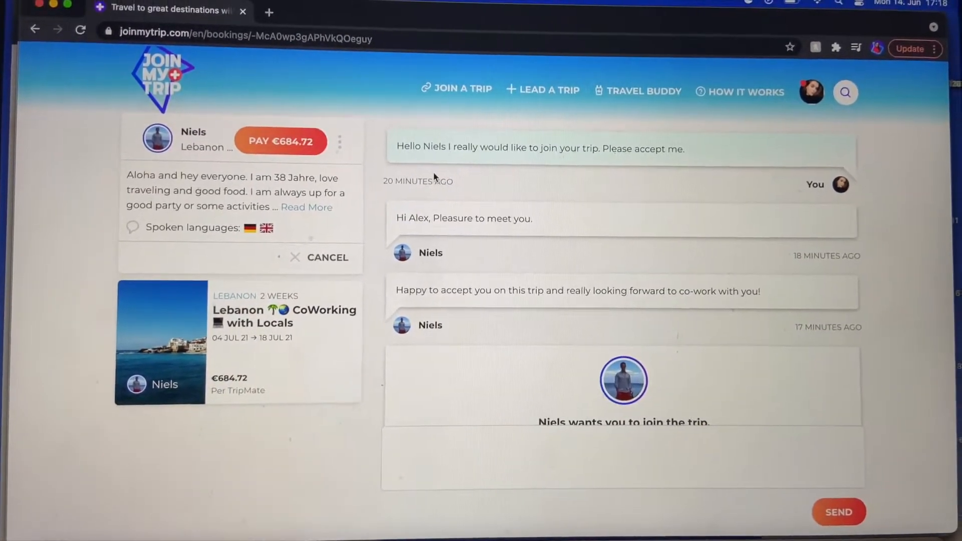
# Choose 'Pay €684.72 to join' under the leader's acceptance to reach the payment page.
pyautogui.scroll(-3)
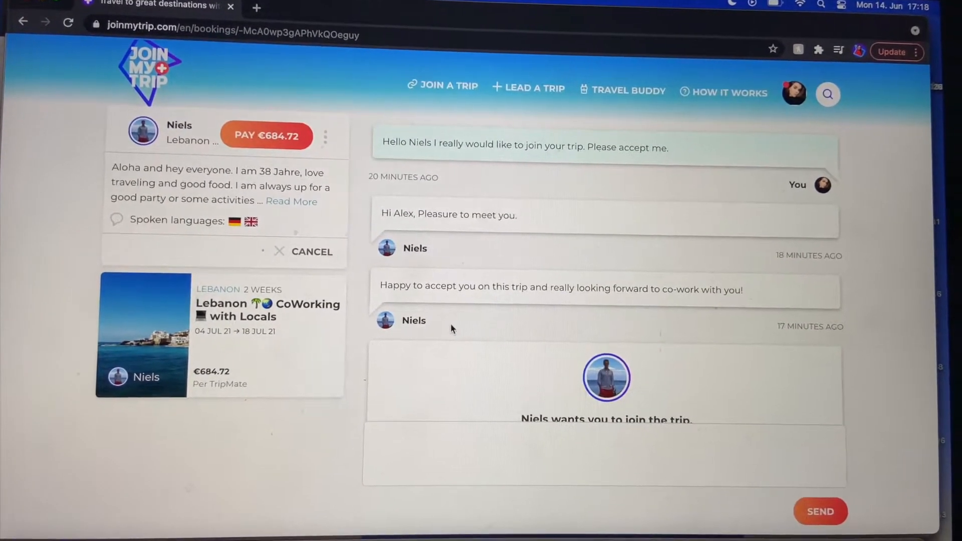
pyautogui.scroll(-3)
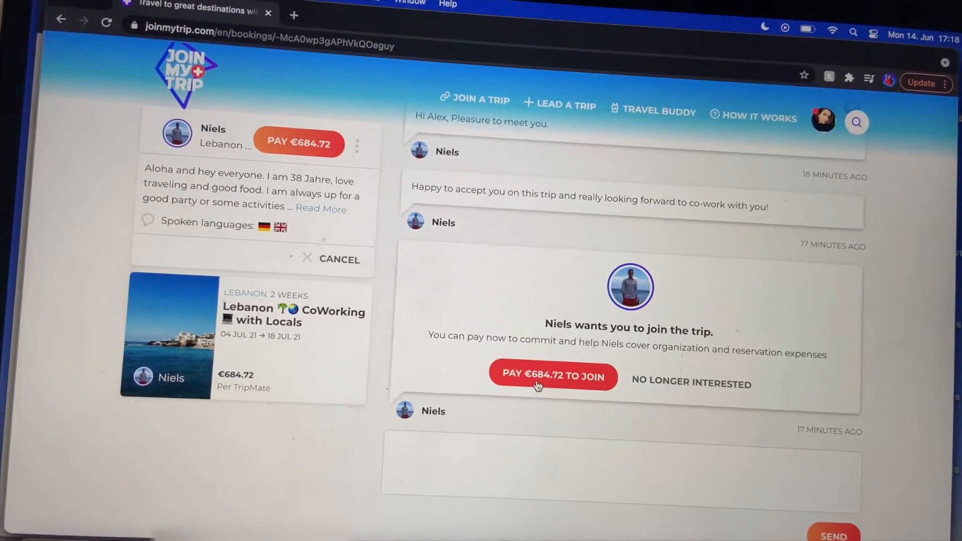
pyautogui.click(551, 376)
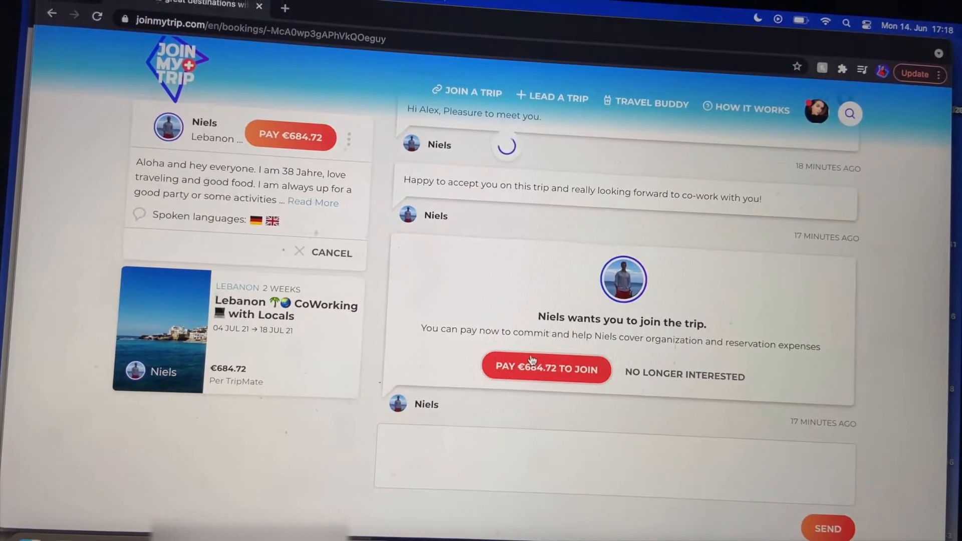
pyautogui.click(544, 368)
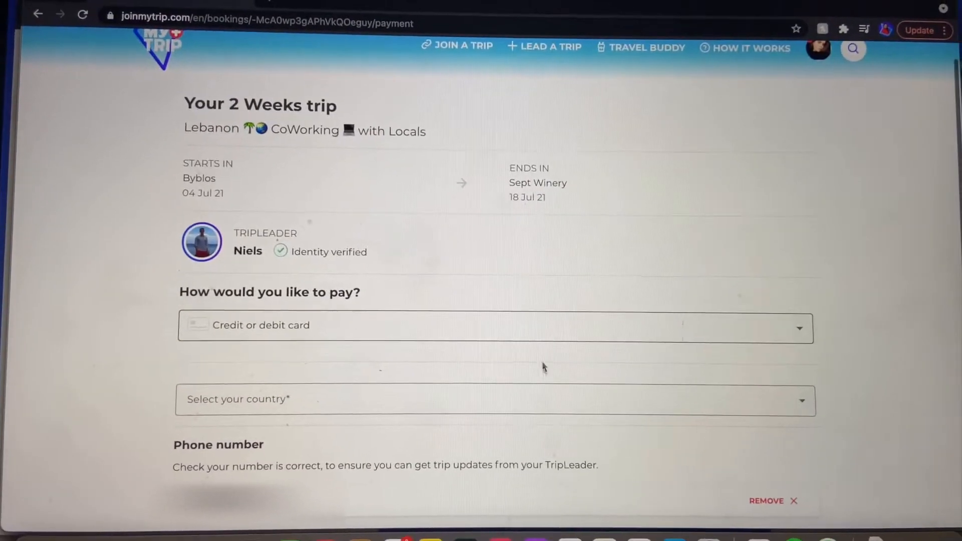
pyautogui.click(494, 328)
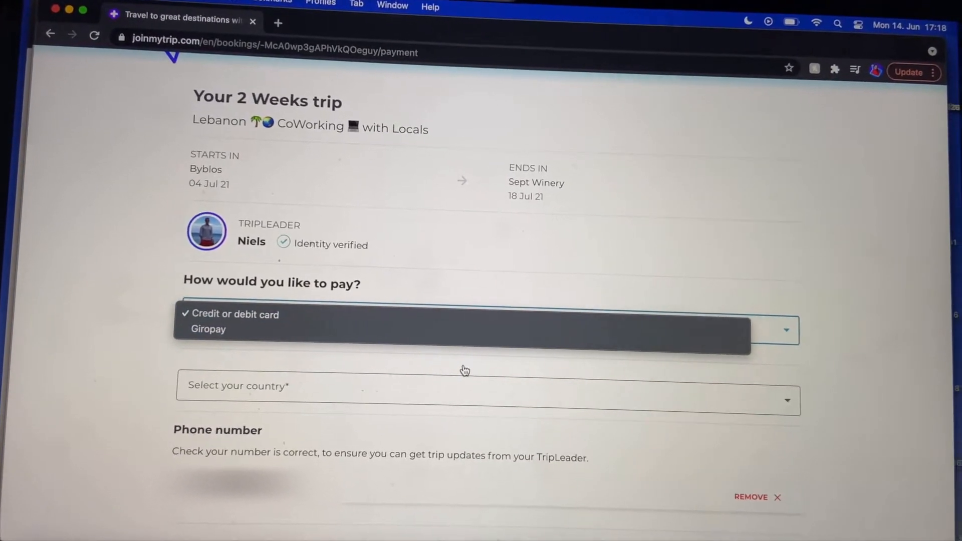
pyautogui.click(484, 385)
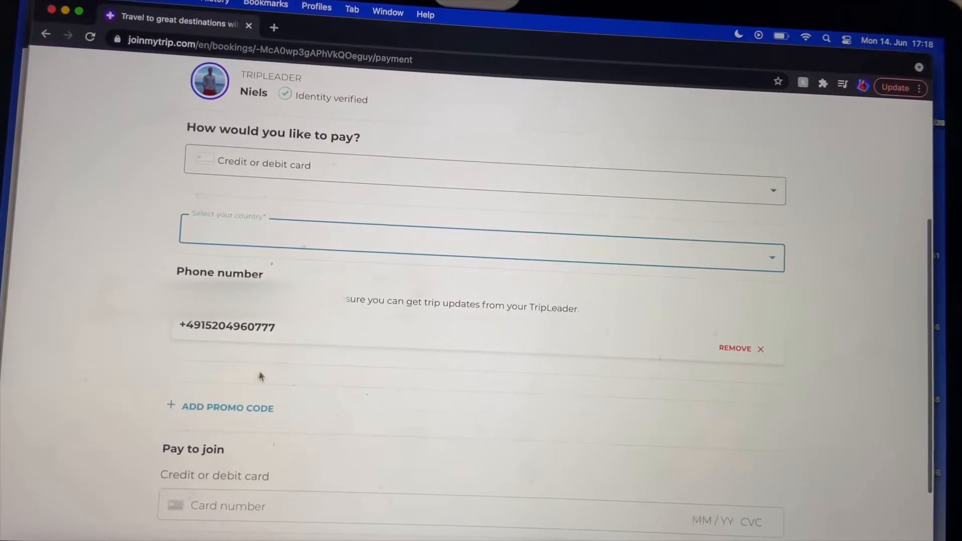
pyautogui.scroll(-3)
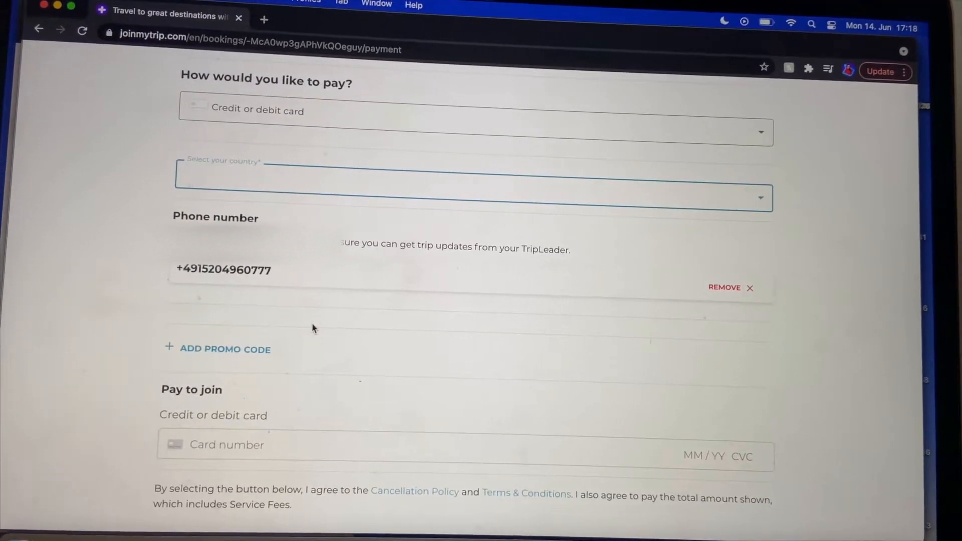
pyautogui.scroll(-3)
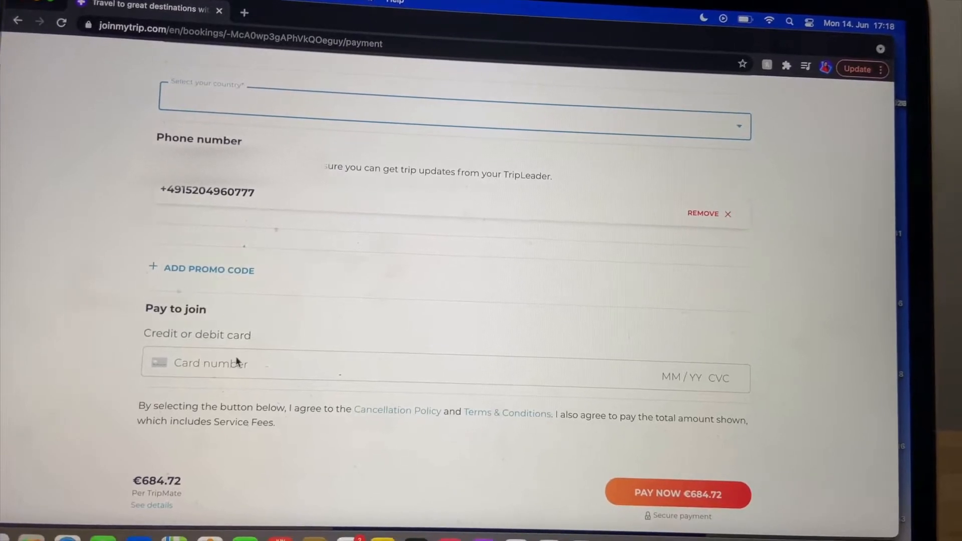
pyautogui.scroll(3)
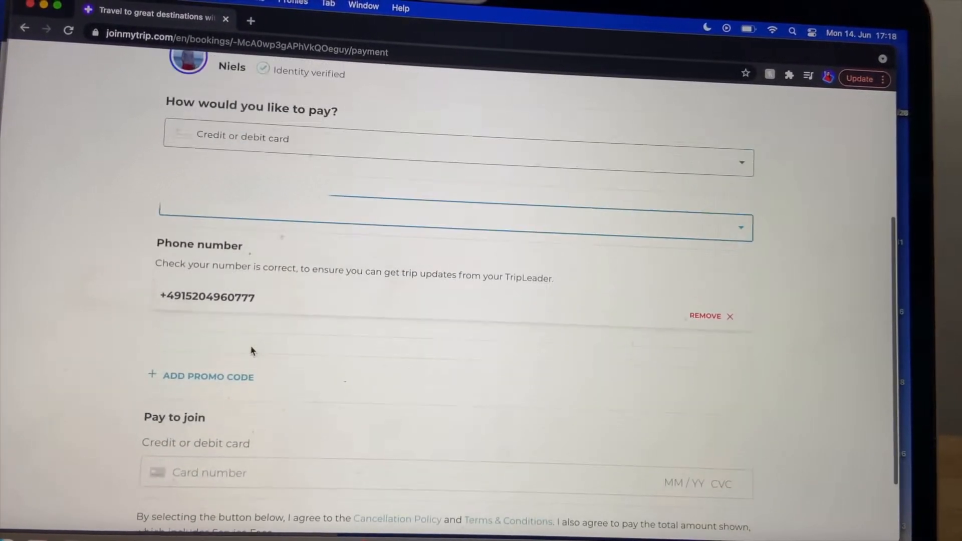
pyautogui.scroll(-3)
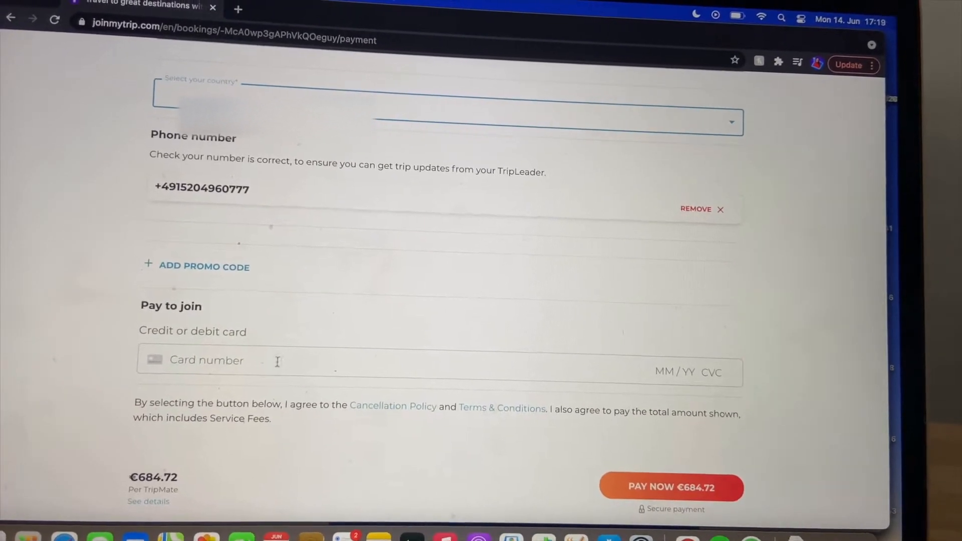